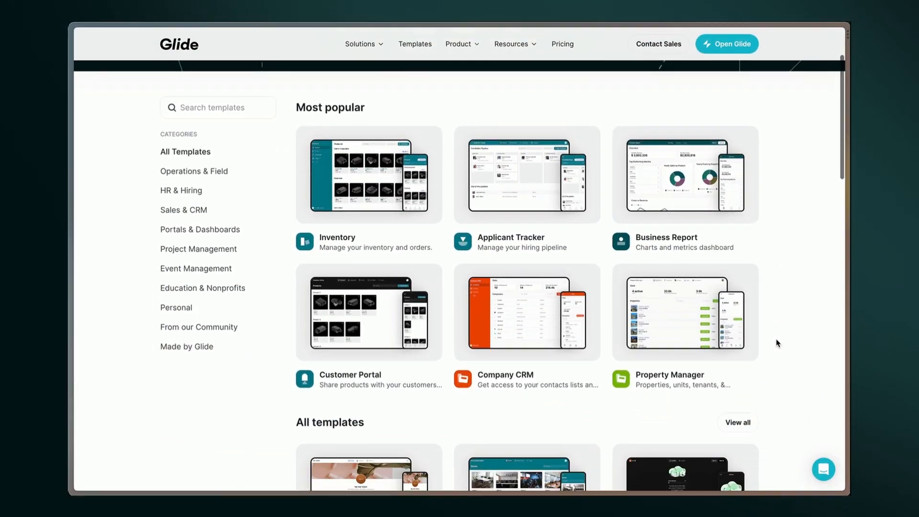
- Open the Inventory template, then the Knowledge Management app's Appearance settings
click(367, 174)
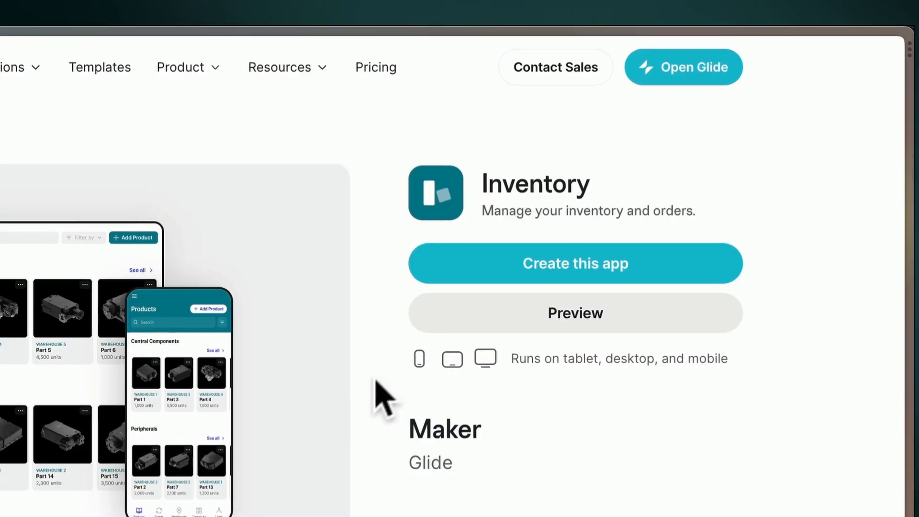
click(574, 264)
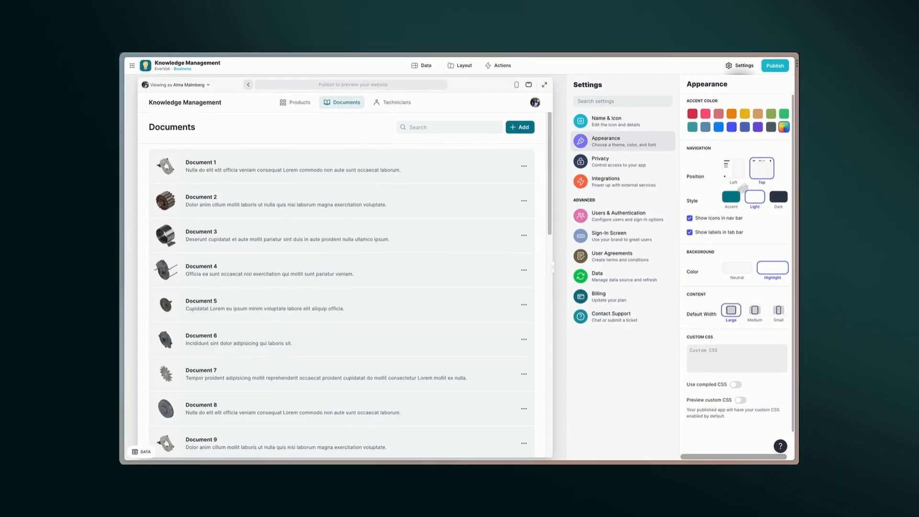
click(463, 65)
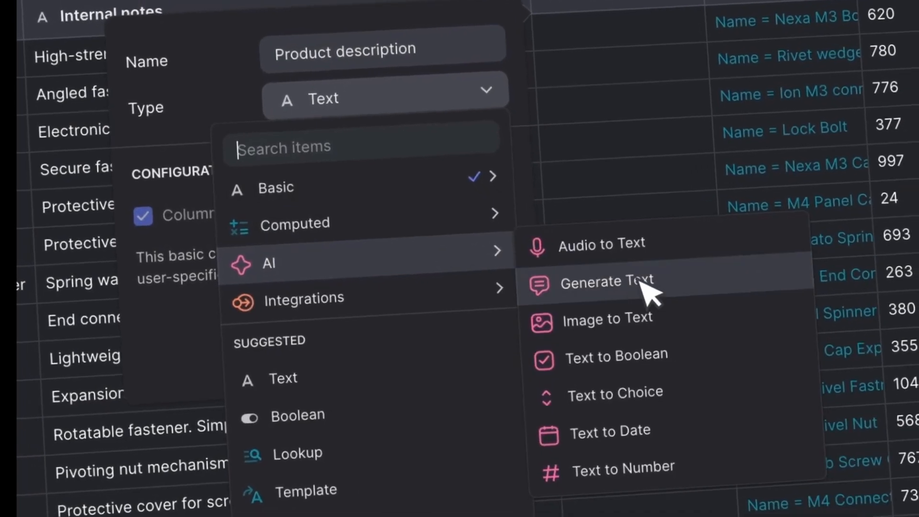
- Choose Generate Text under AI as the Product description column's type
click(607, 282)
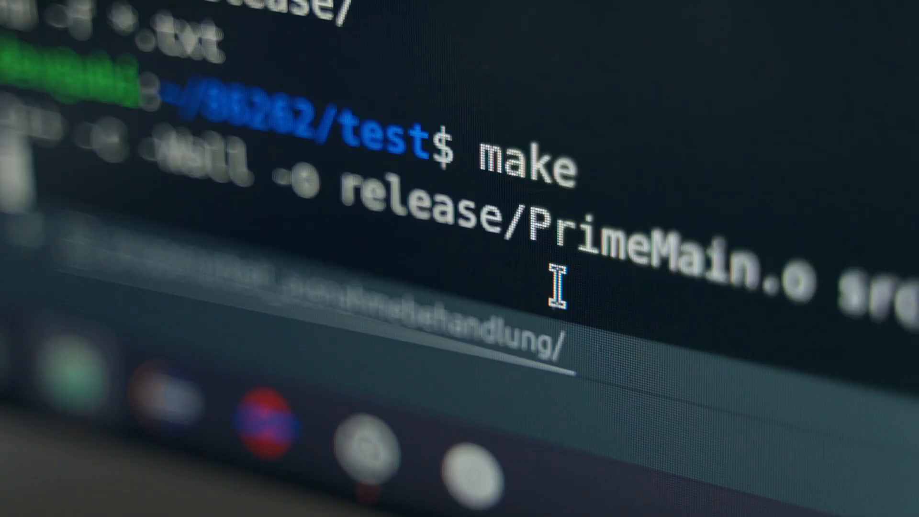
- Switch the builder to the Layout editor showing the Documents page
scroll(down, 3)
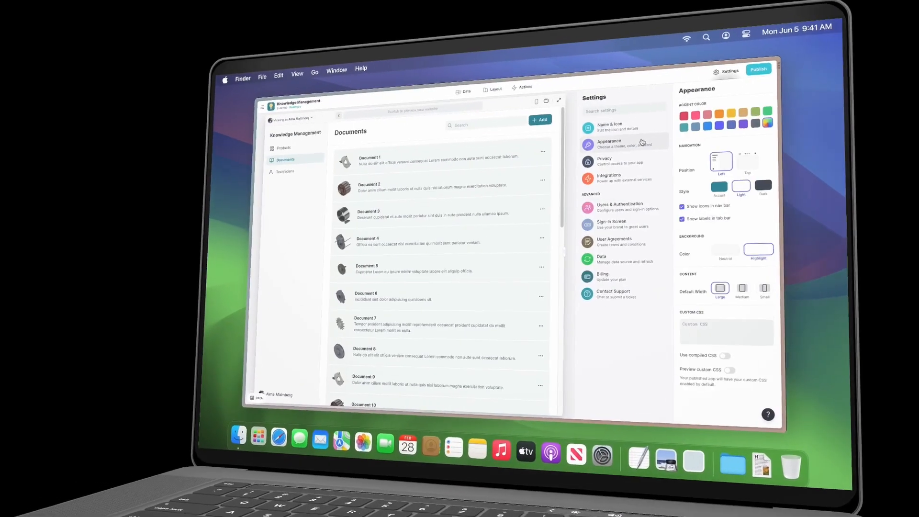
click(493, 88)
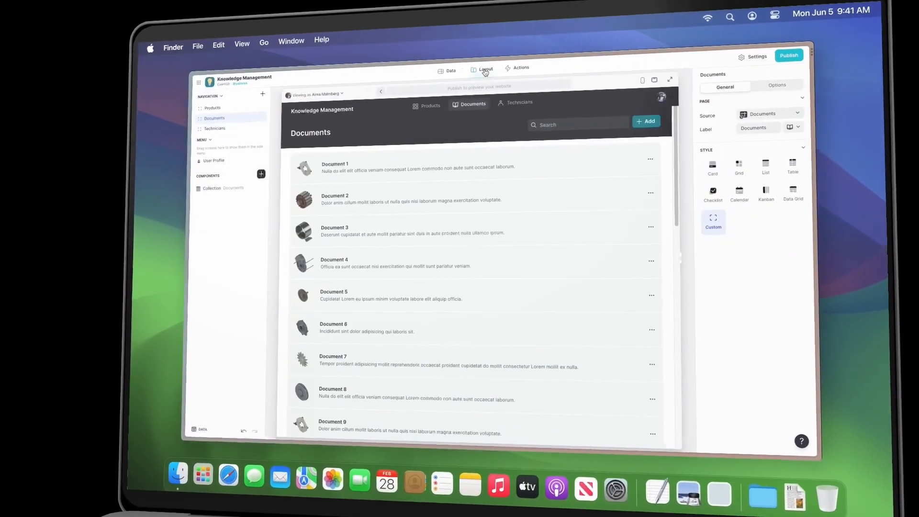